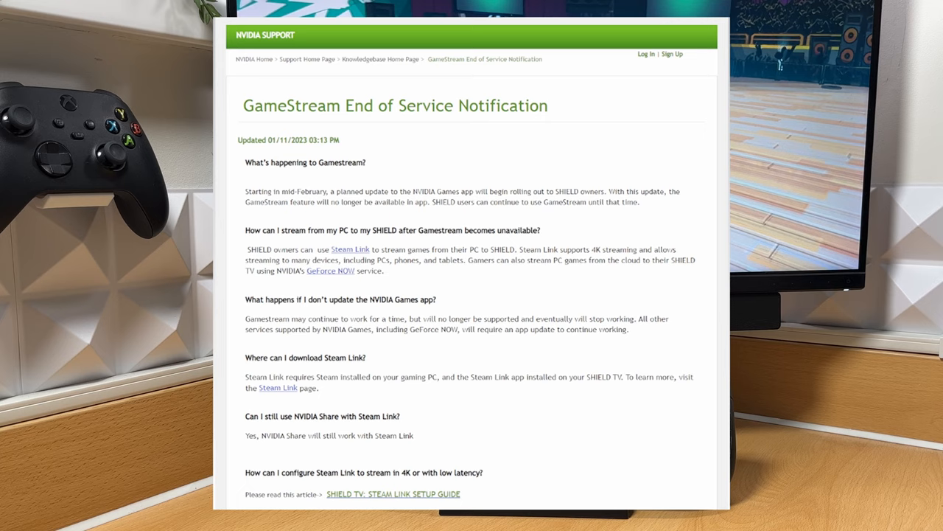
Download sunshine-windows.exe from the LizardByte Sunshine v0.18.1 release on GitHub.
scroll("up", 3)
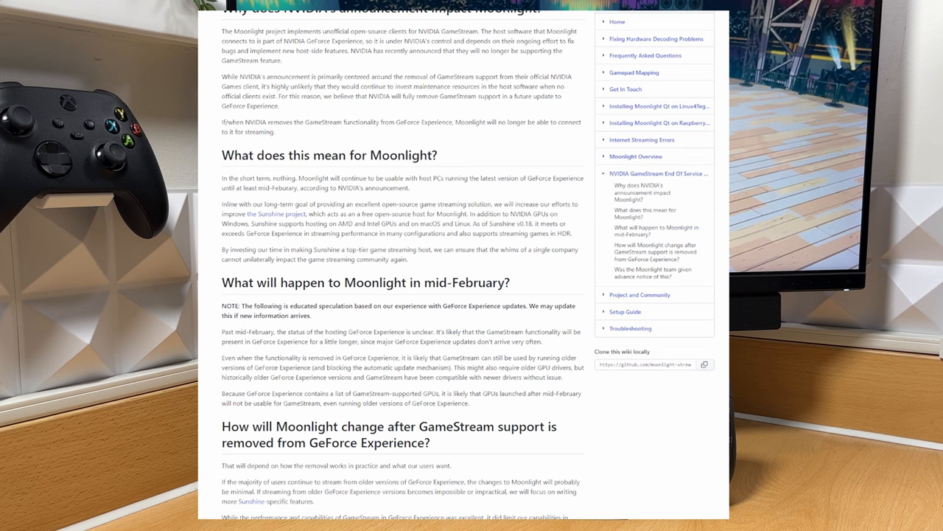
scroll("down", 3)
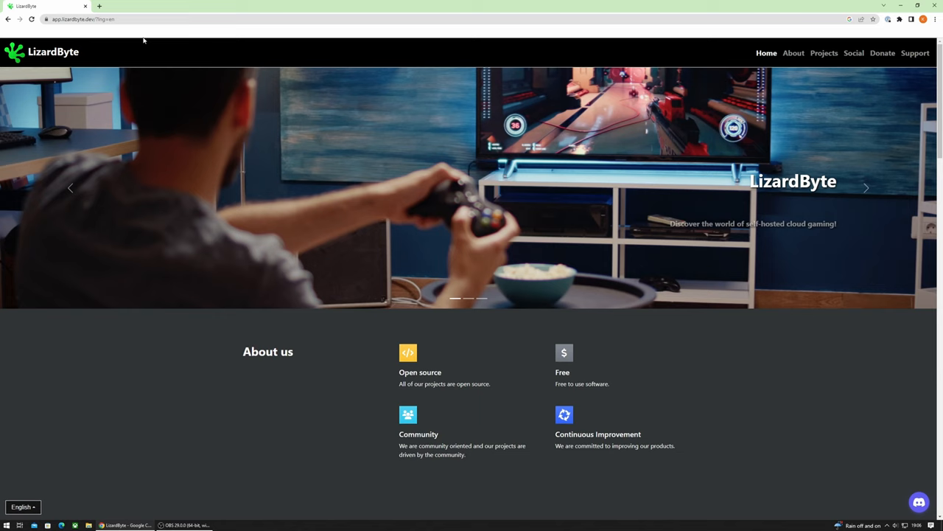
left_click(824, 53)
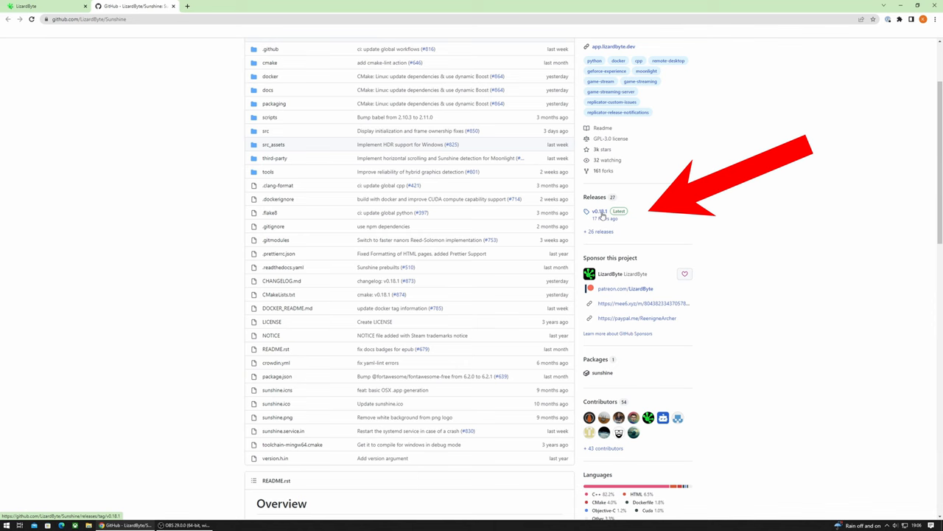
left_click(599, 211)
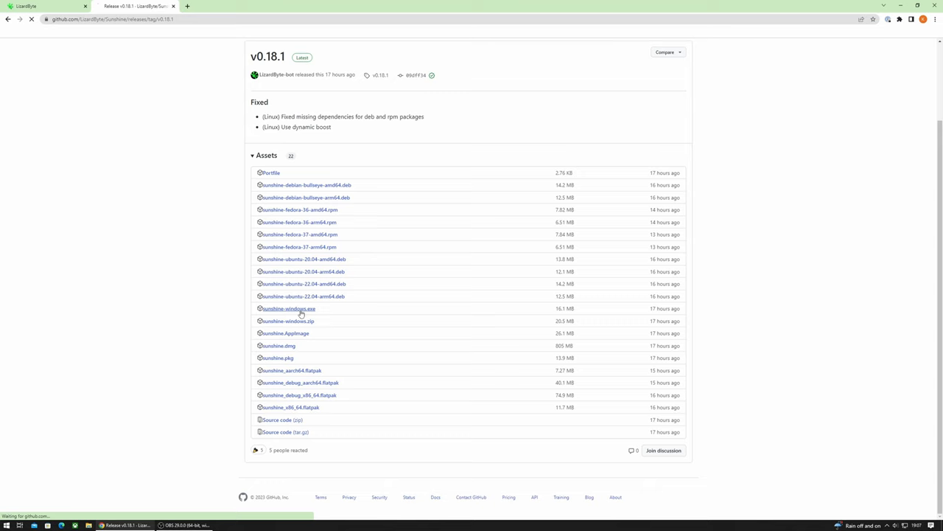
left_click(288, 308)
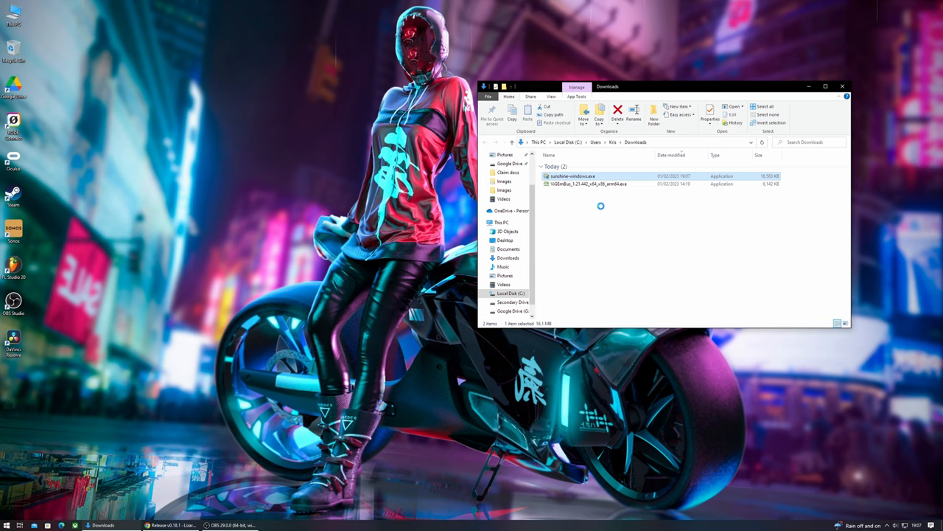
Run sunshine-windows.exe, accept the license and install to C:\Program Files\Sunshine.
double_click(573, 175)
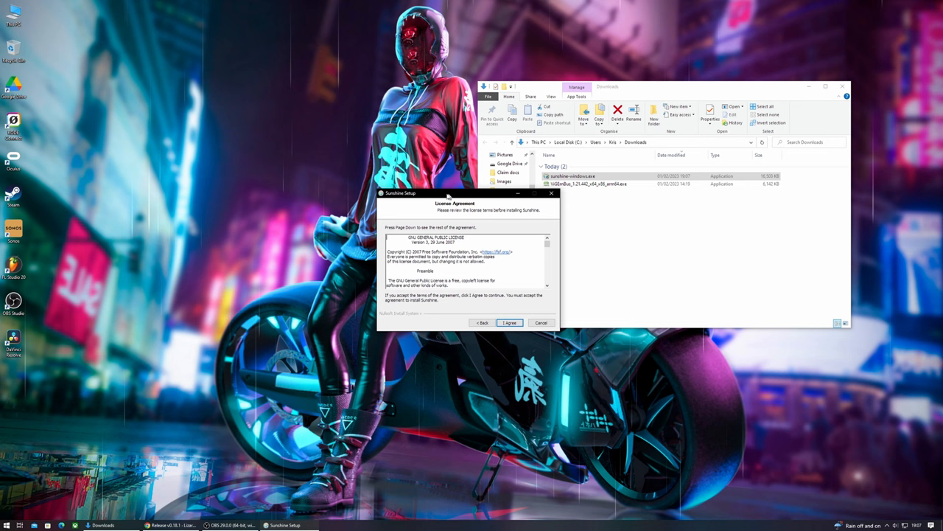
left_click(509, 323)
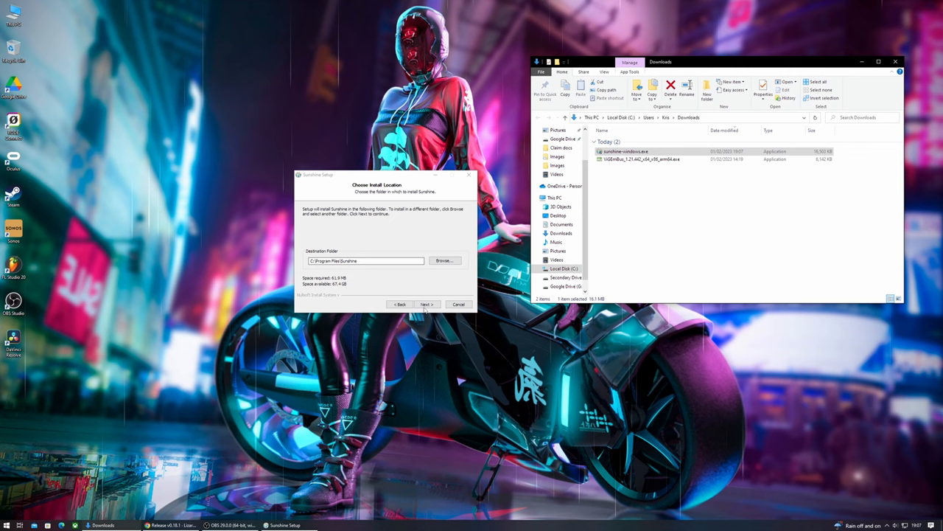
left_click(426, 304)
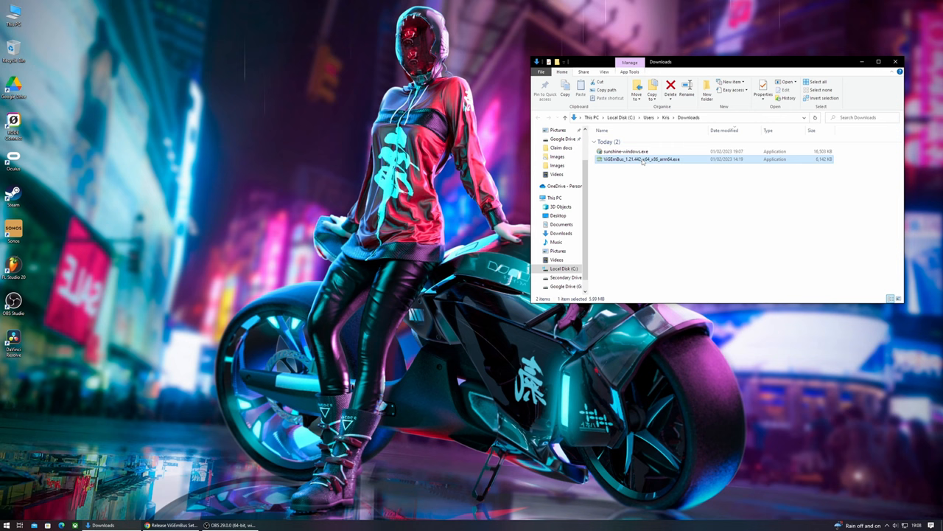
Run the ViGEmBus installer from Downloads and close its completed wizard.
double_click(640, 159)
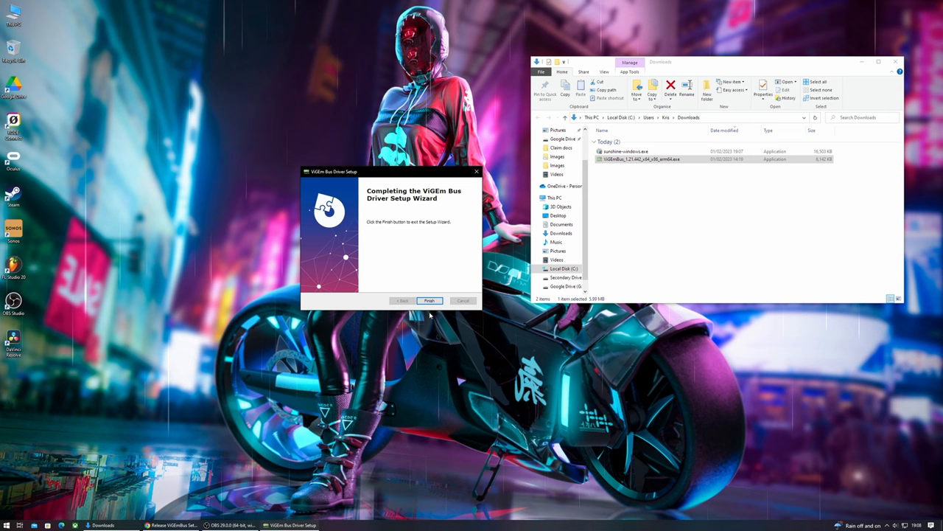
left_click(9, 525)
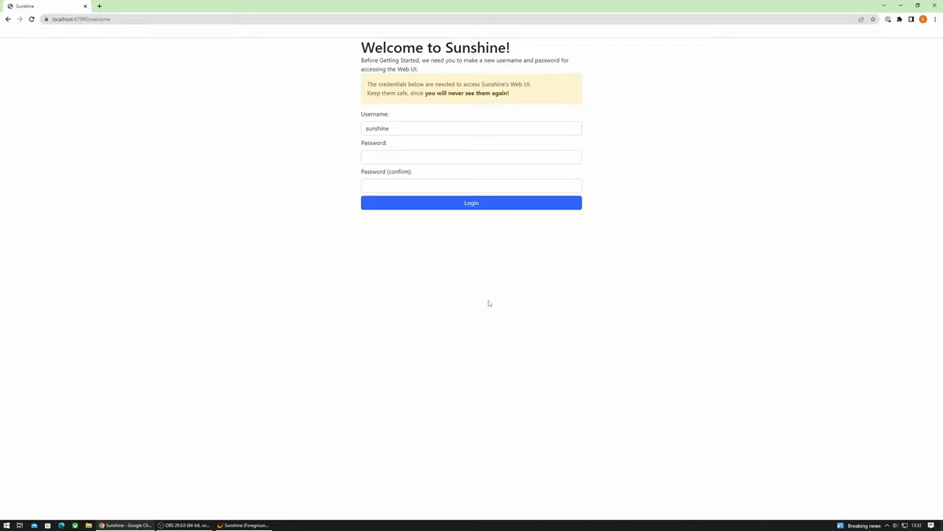
Submit new Sunshine web UI credentials, then sign in with them.
left_click(471, 203)
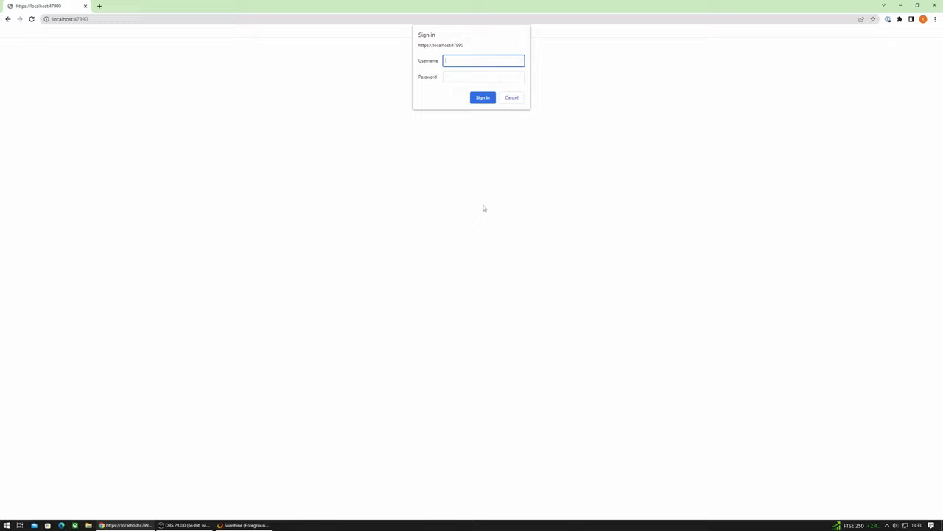
left_click(483, 97)
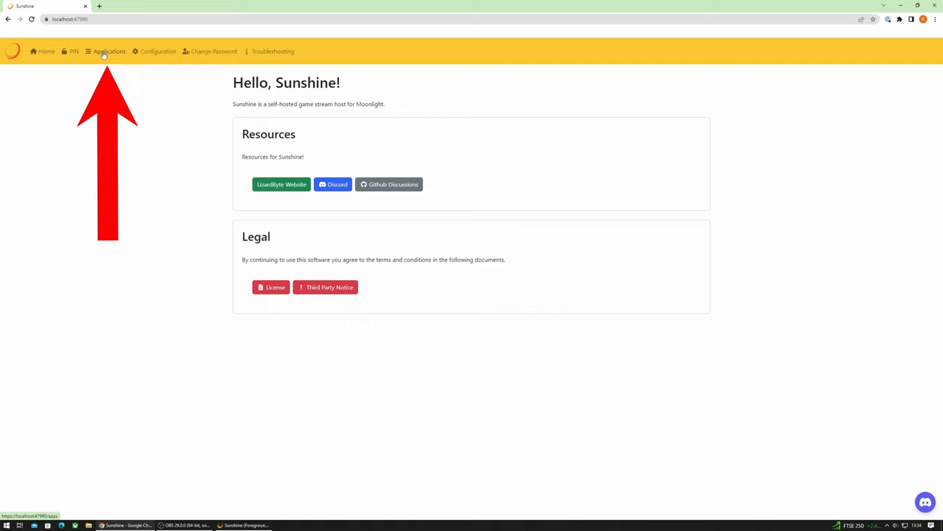
Go to the Applications page in the Sunshine web UI navigation bar.
left_click(110, 51)
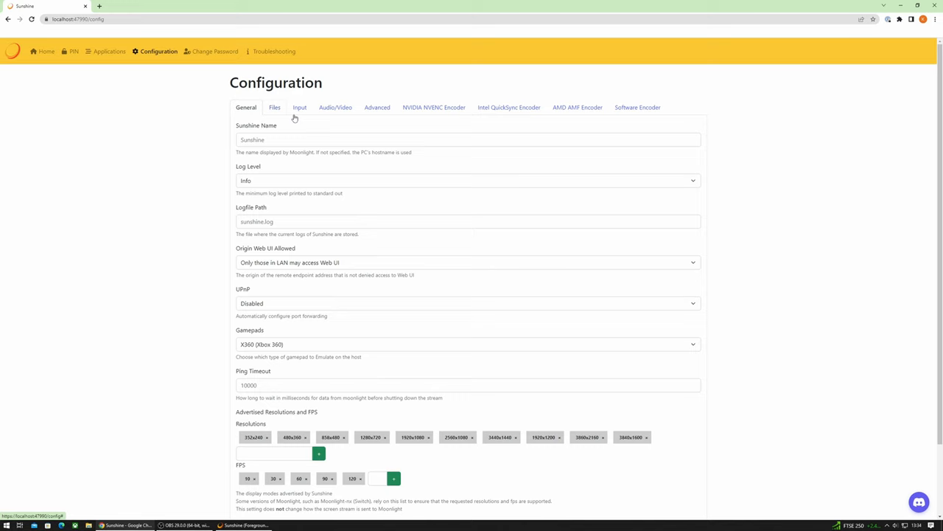
Review Sunshine's General settings for gamepad, resolutions and FPS.
left_click(338, 107)
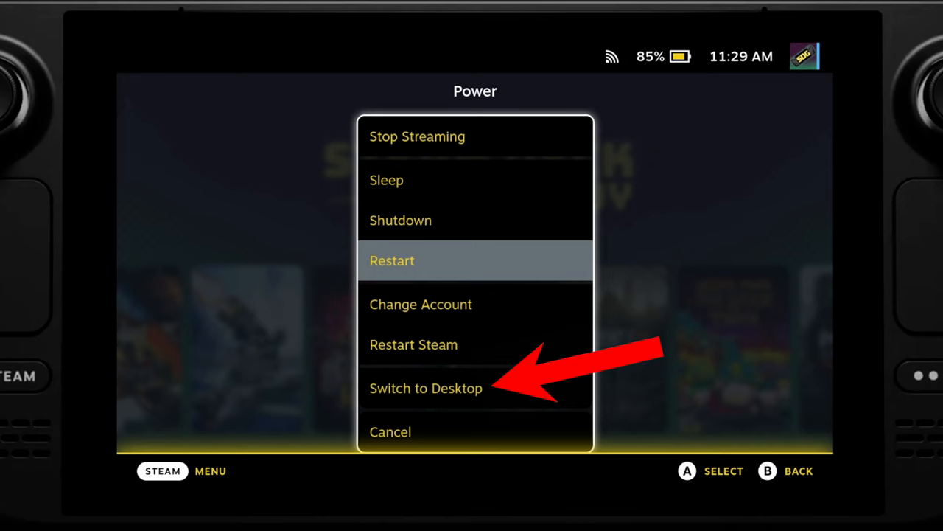
Choose Switch to Desktop from the Steam Deck's Power menu.
left_click(425, 388)
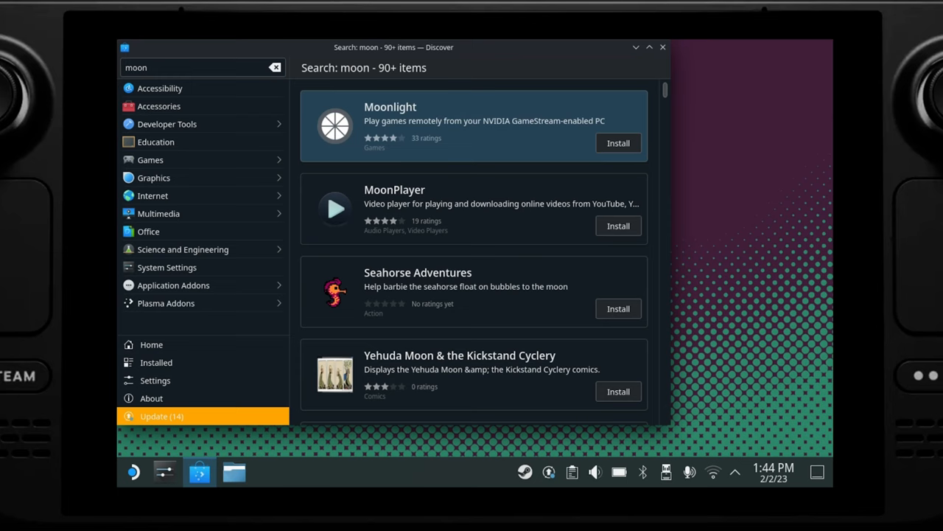
Install Moonlight from the Discover search results for 'moon'.
left_click(662, 47)
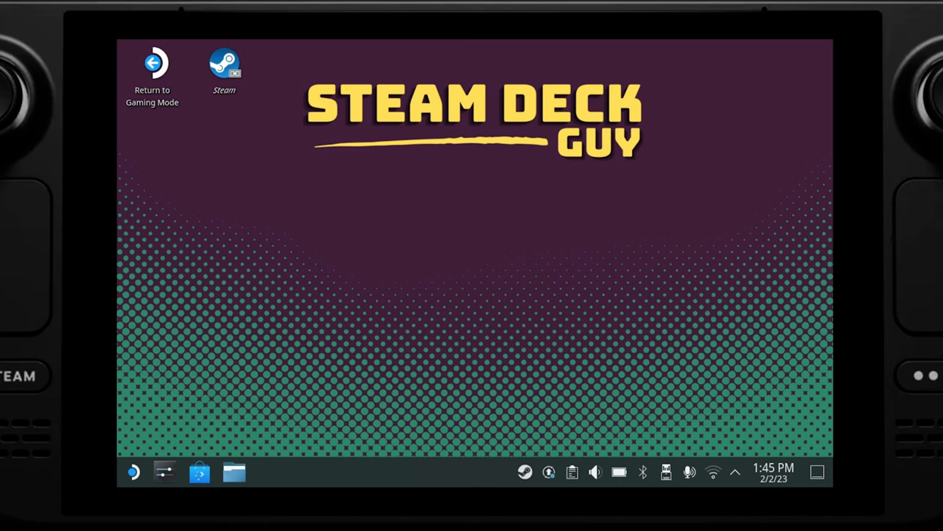
Launch the Steam client from its desktop icon on the Steam Deck.
double_click(225, 62)
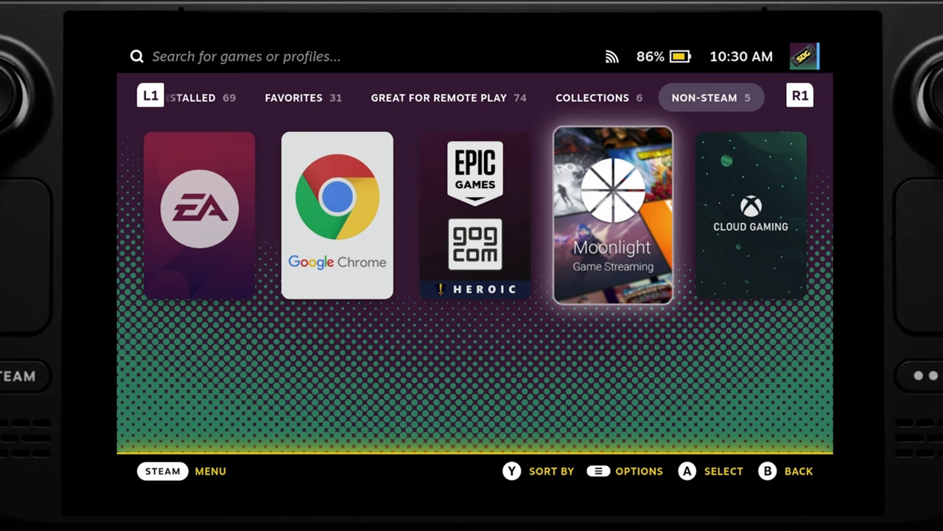
Start Moonlight Game Streaming from the library's Non-Steam tab.
left_click(611, 214)
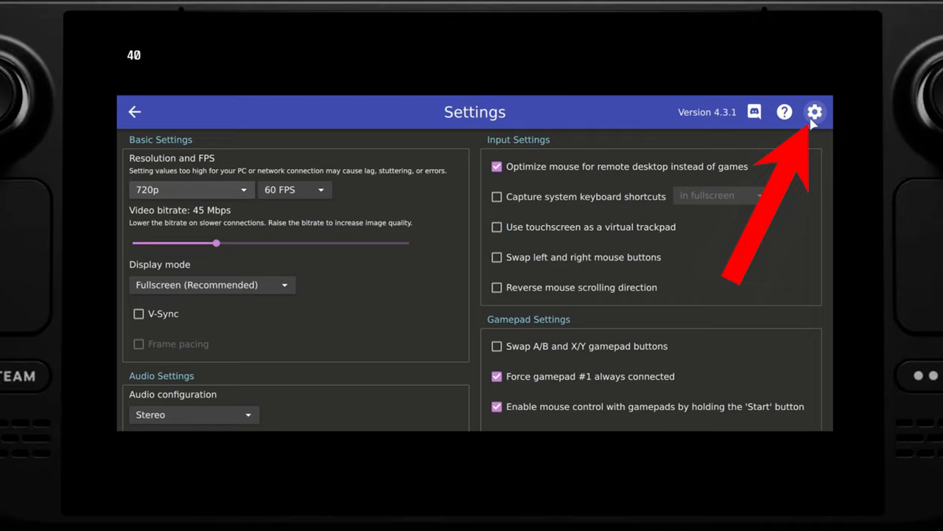
Keep Moonlight at 720p with V-Sync and frame pacing on, then open Sunshine's PIN Pairing page.
left_click(190, 190)
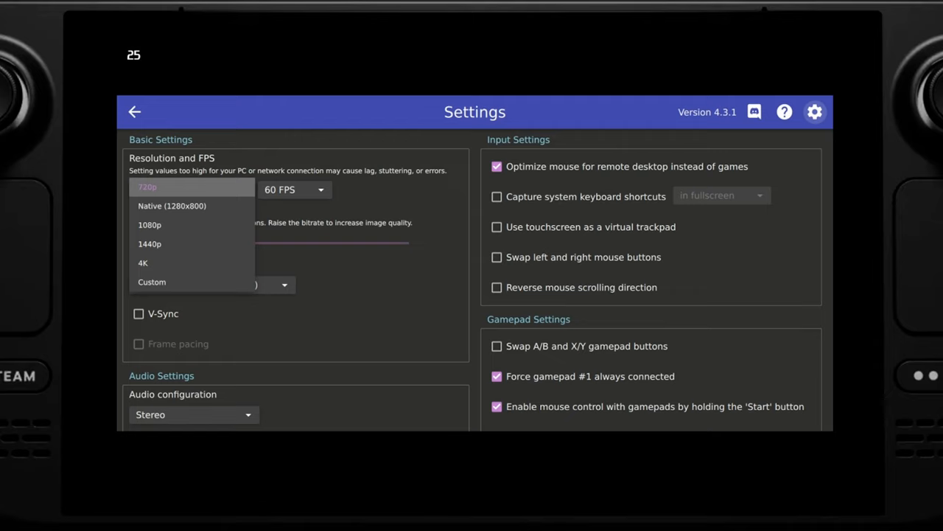
mouse_move(172, 206)
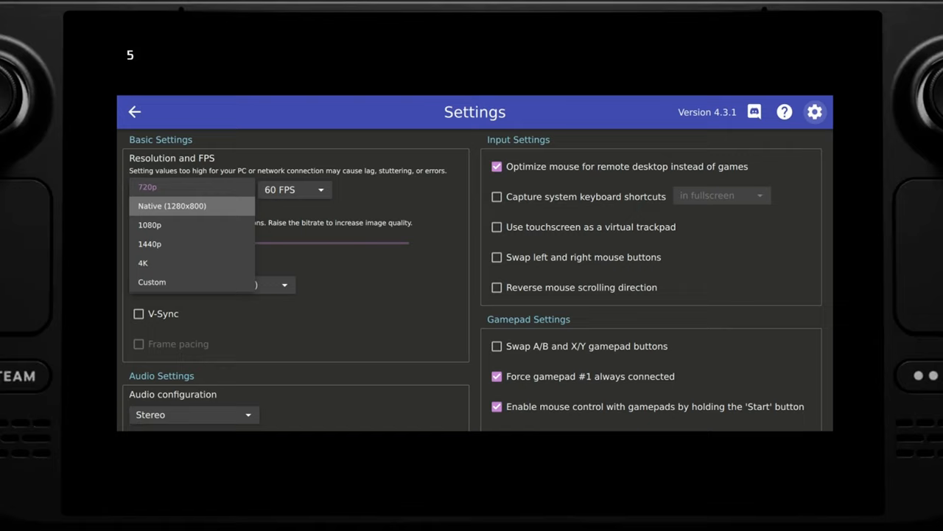
left_click(147, 187)
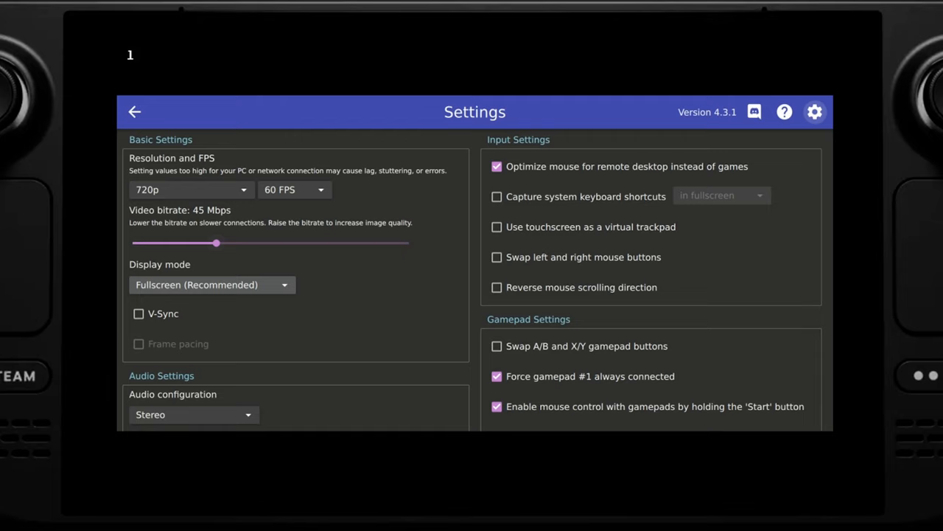
left_click(138, 313)
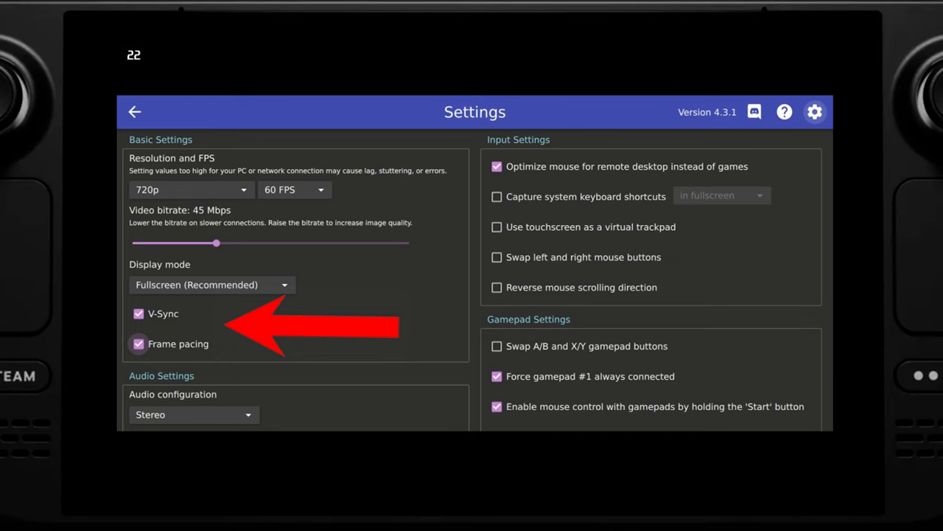
scroll("down", 3)
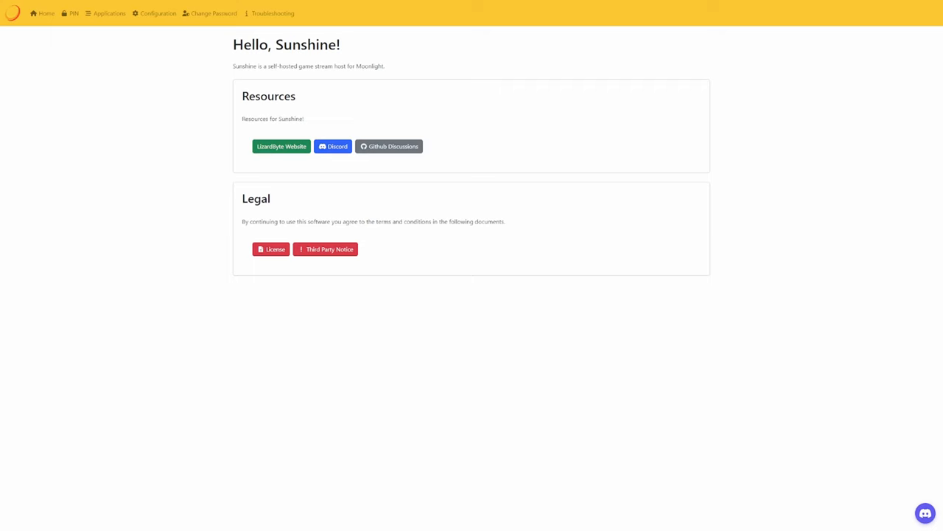
left_click(73, 13)
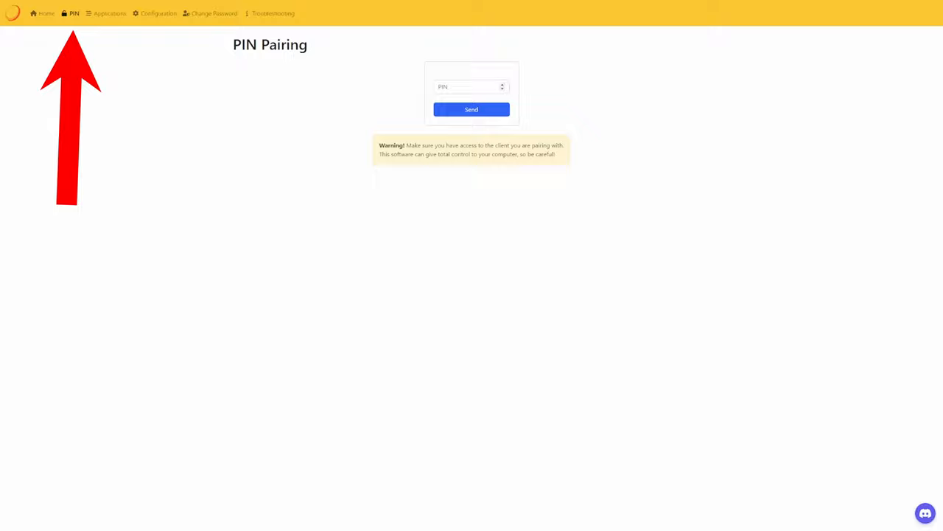